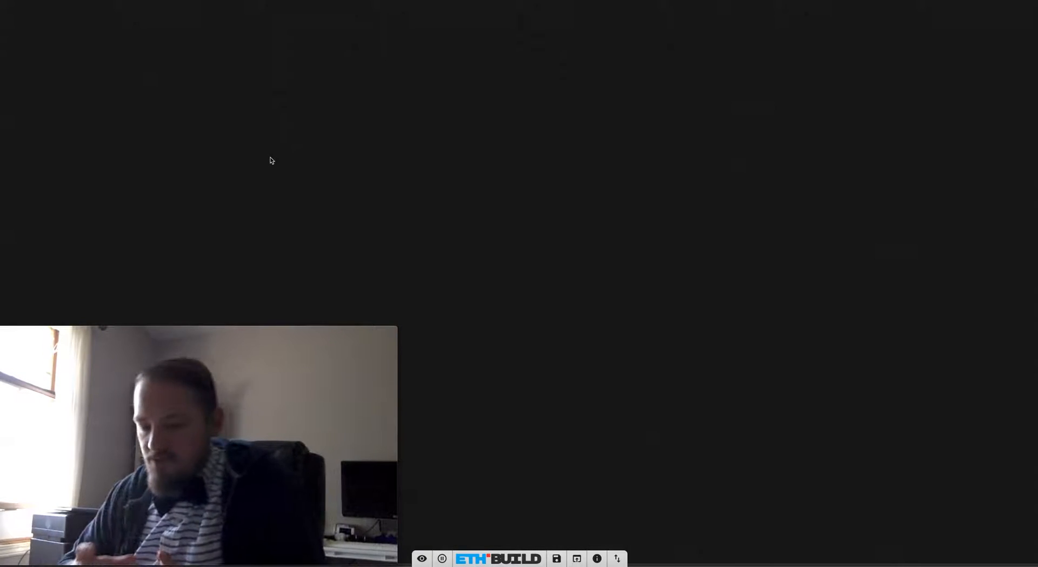
pyautogui.moveTo(119, 78)
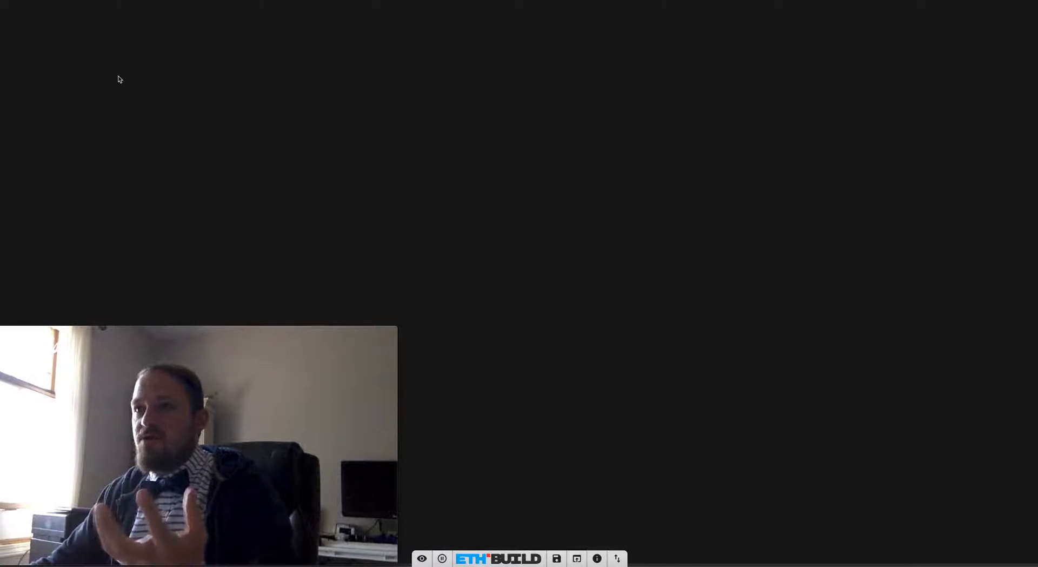
pyautogui.moveTo(137, 66)
pyautogui.write('key')
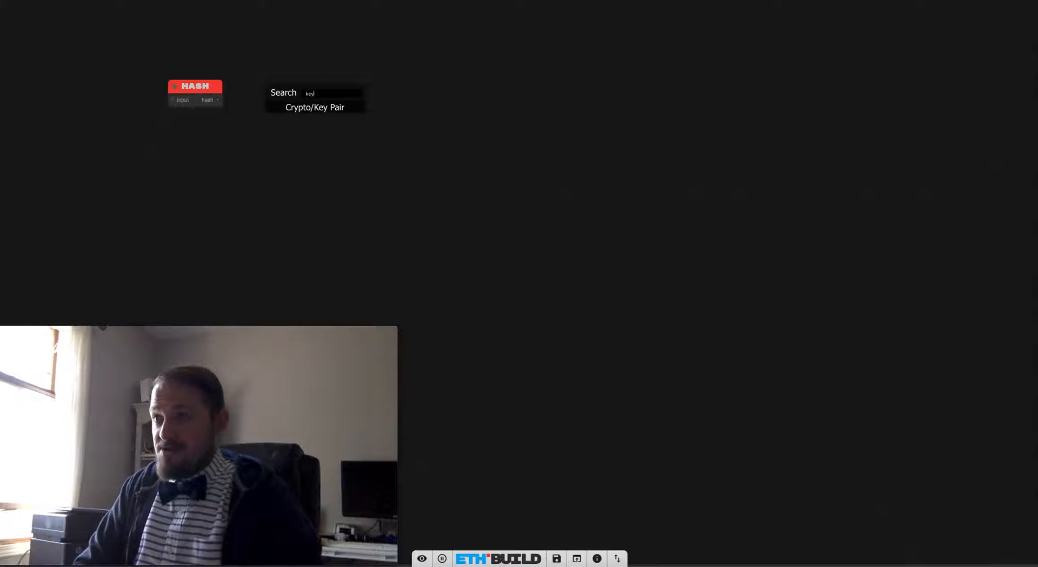
# Add a Key Pair node and place the Hash node beside it
pyautogui.click(315, 107)
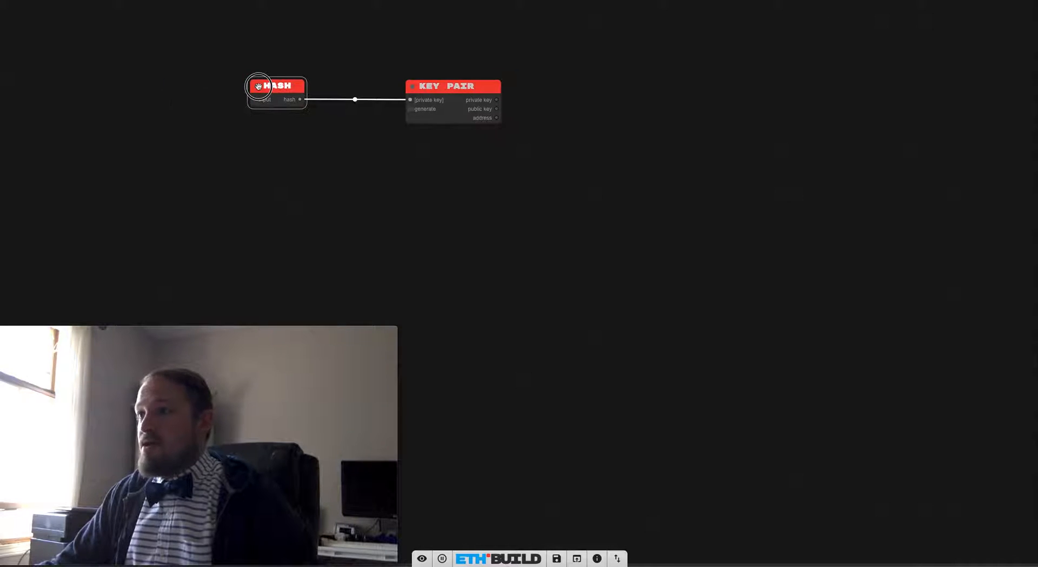
pyautogui.moveTo(277, 86); pyautogui.dragTo(284, 77)
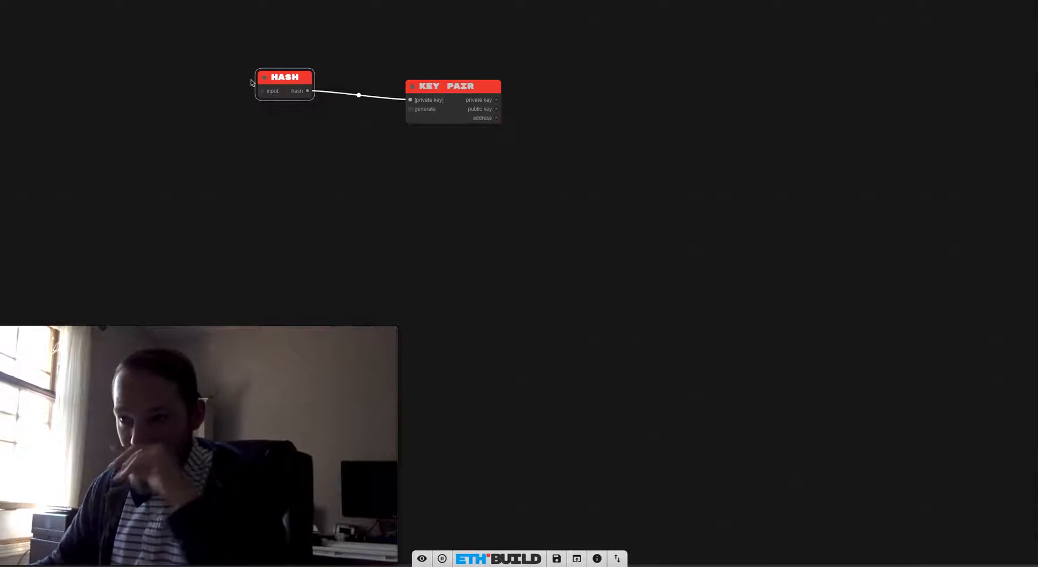
pyautogui.moveTo(148, 95)
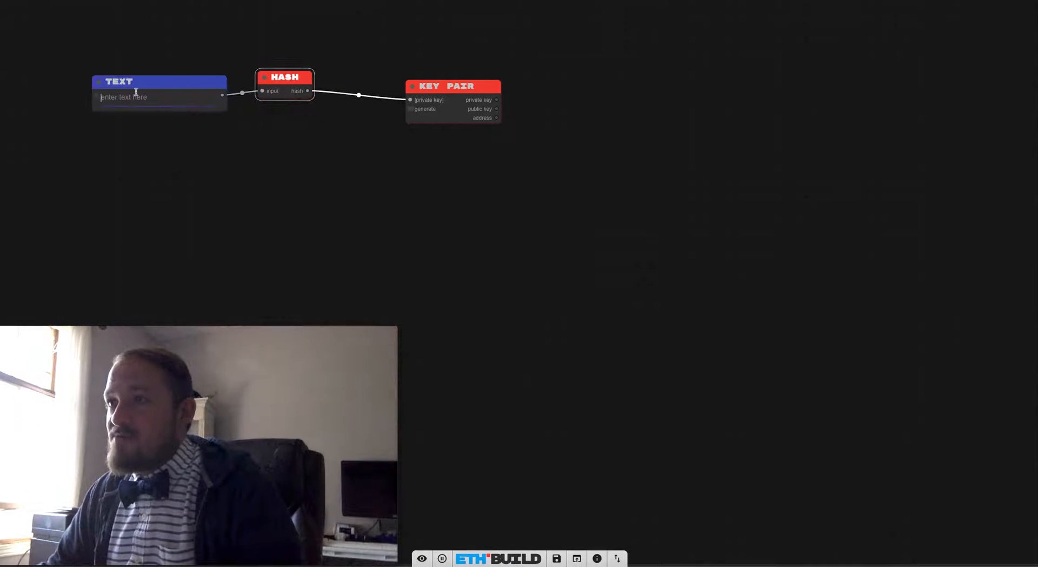
# Position a Text node with 'bowtiefriday' feeding the Hash and a String showing the hash above the Key Pair
pyautogui.moveTo(159, 81); pyautogui.dragTo(106, 54)
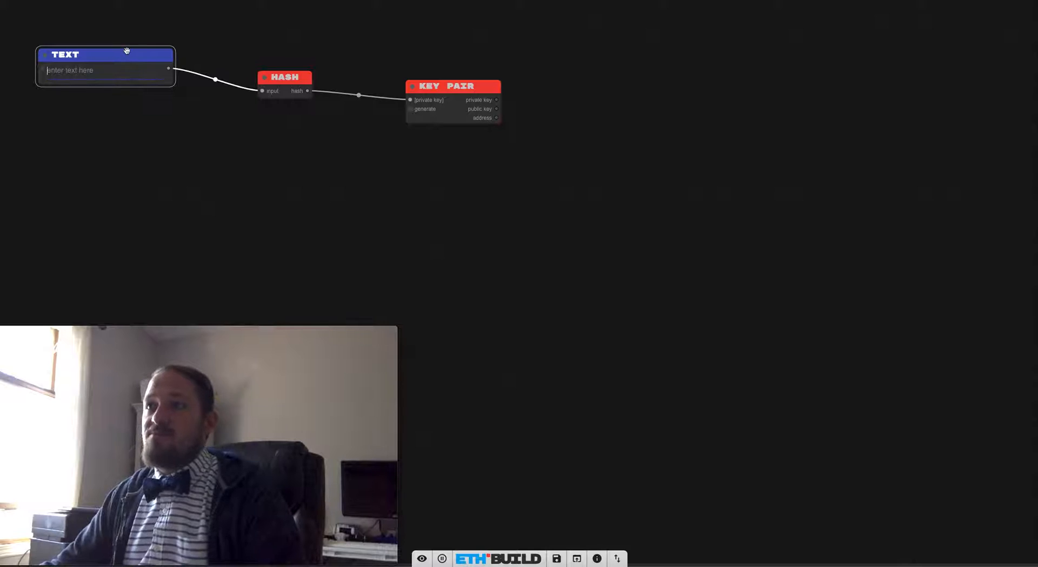
pyautogui.moveTo(105, 54); pyautogui.dragTo(122, 63)
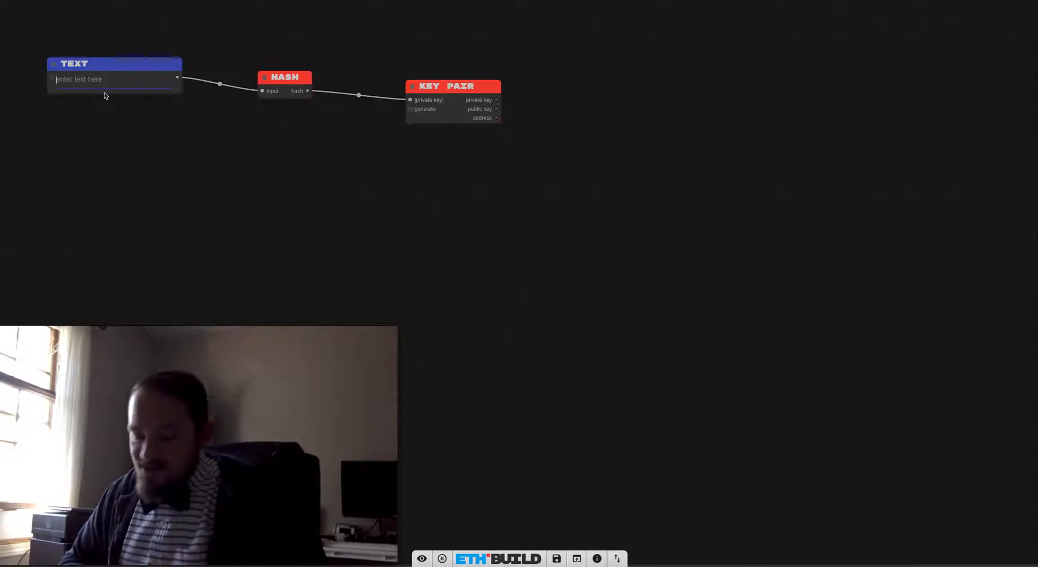
pyautogui.write('biw')
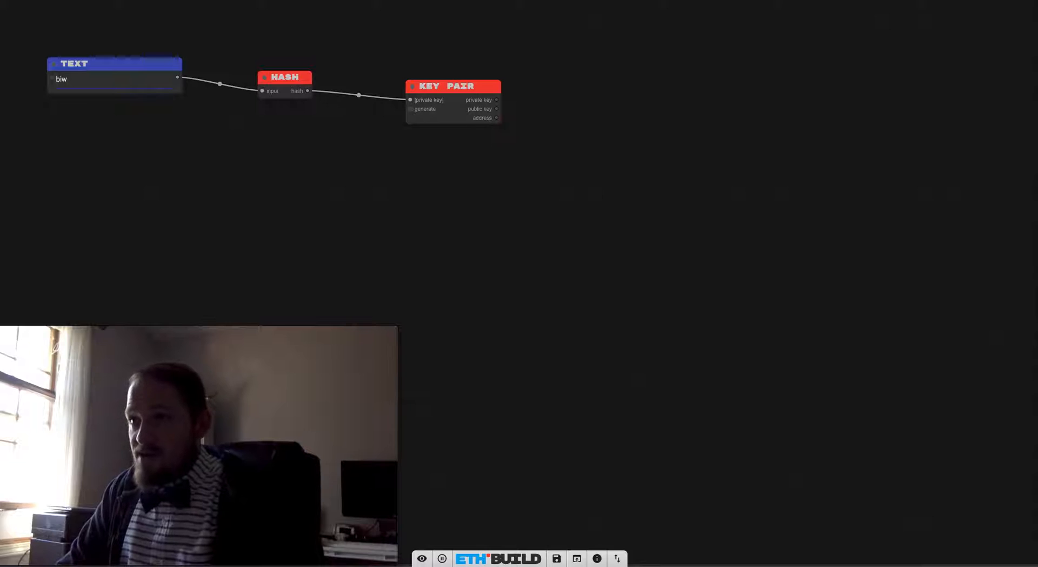
pyautogui.write('bowtiefriday')
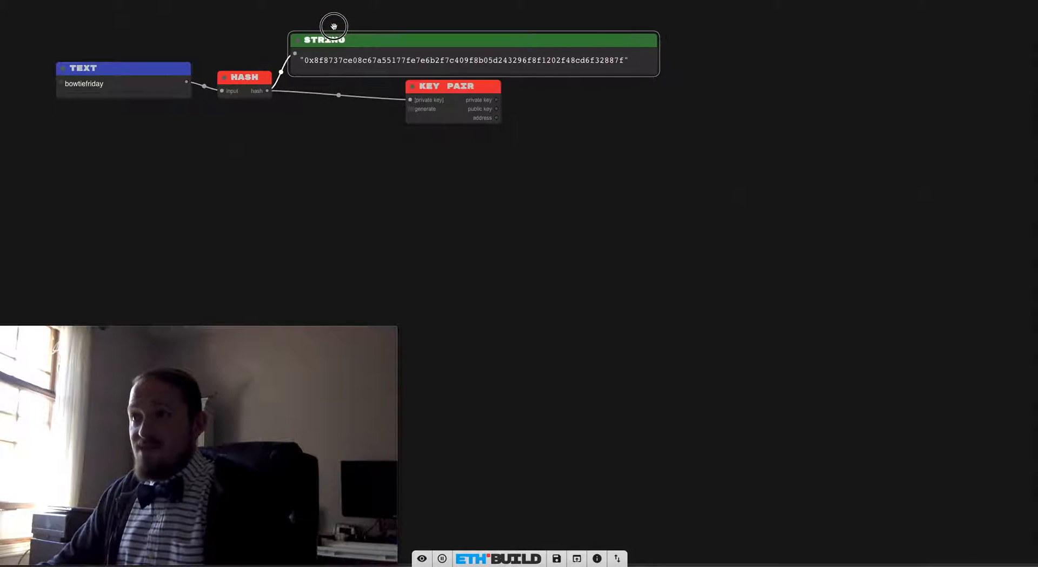
pyautogui.moveTo(453, 87); pyautogui.dragTo(380, 86)
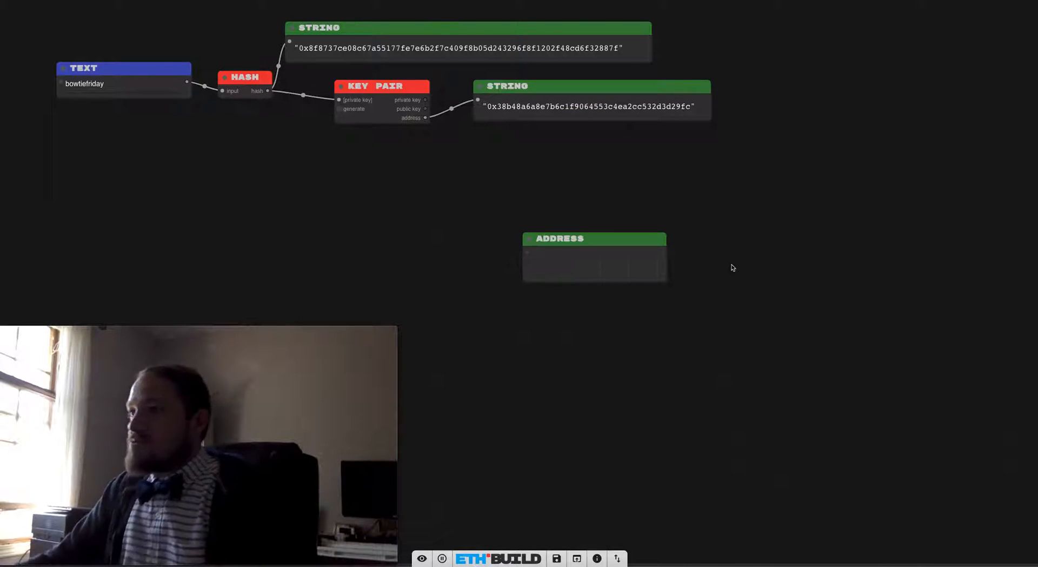
# Connect the Key Pair's address output to the Address node showing 0x38b4…29fc
pyautogui.moveTo(426, 118); pyautogui.dragTo(526, 252)
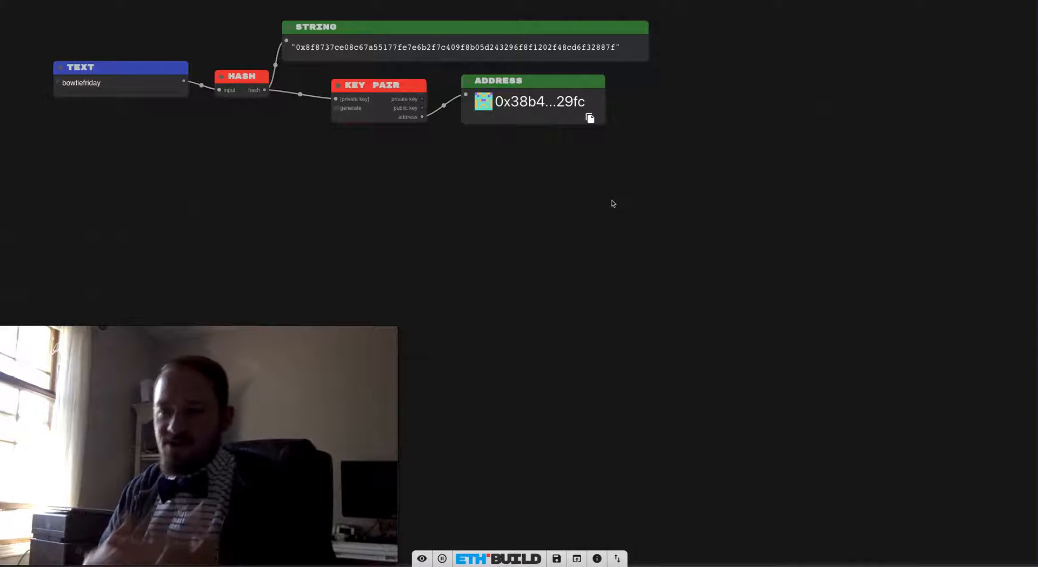
pyautogui.moveTo(153, 233)
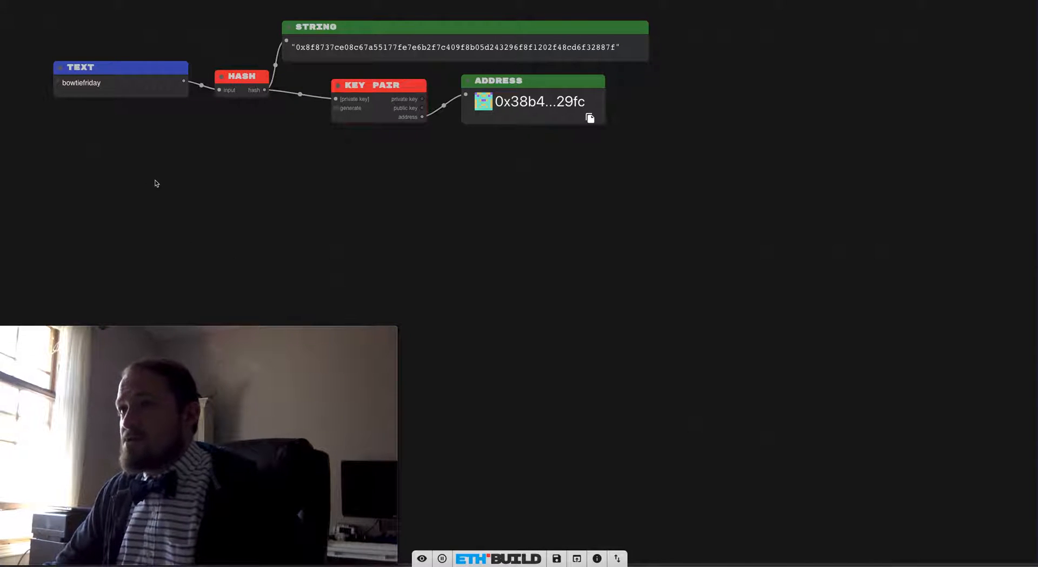
pyautogui.moveTo(585, 352)
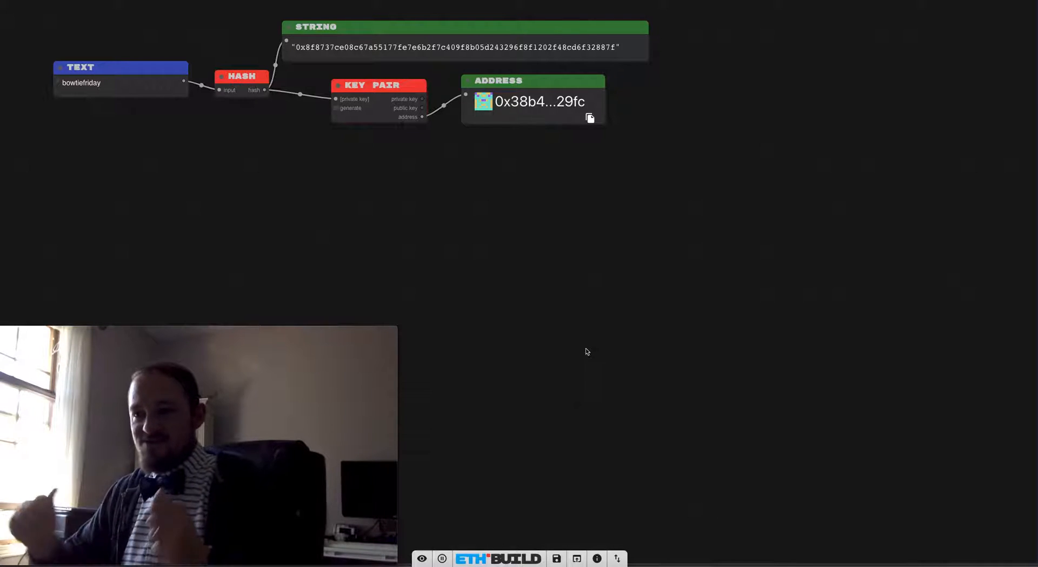
pyautogui.moveTo(301, 226)
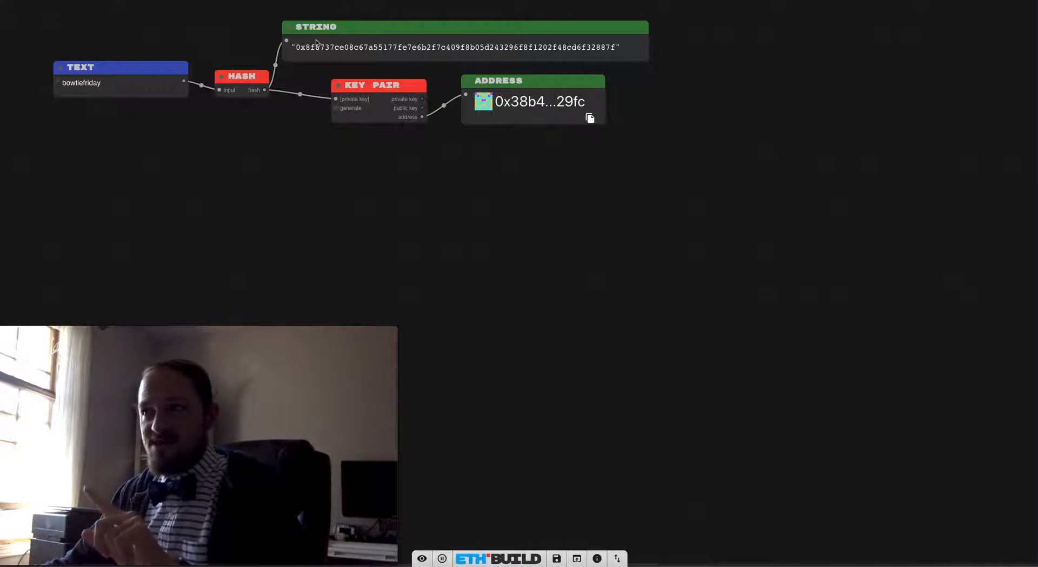
# Add a Web3/Balance node via the canvas menu and place it below the address
pyautogui.rightClick(229, 211)
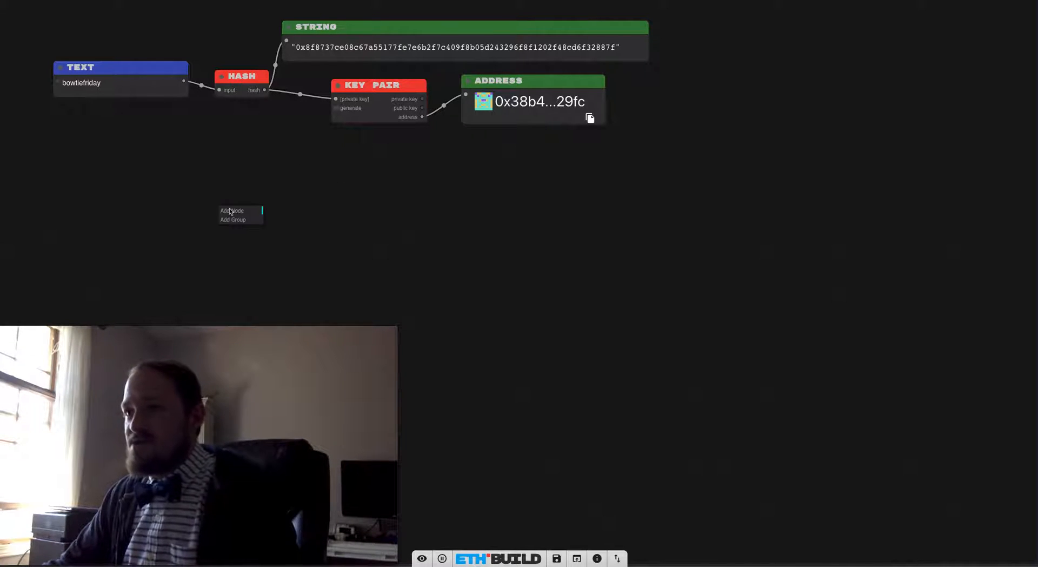
pyautogui.write('bala')
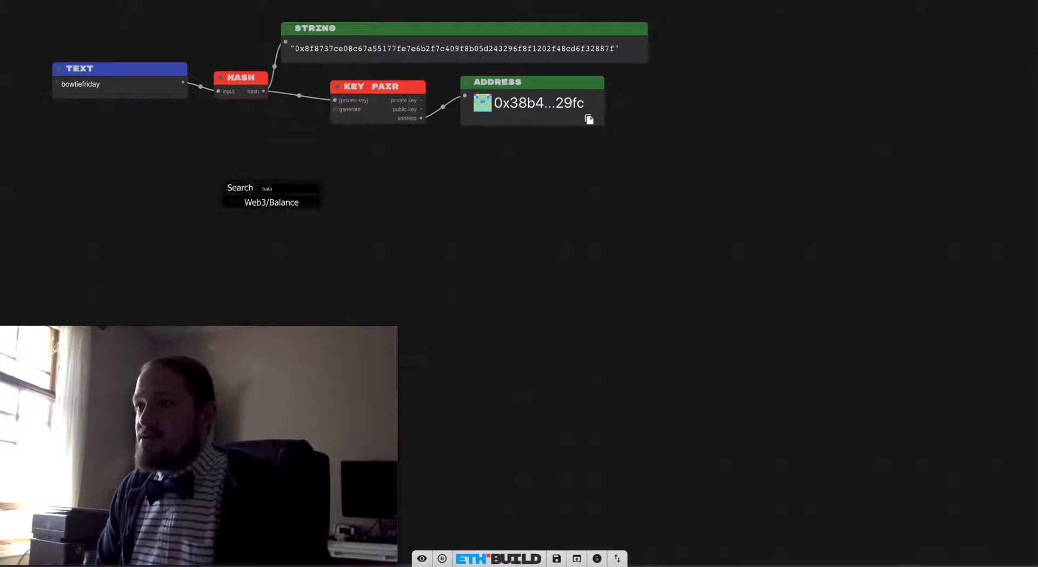
pyautogui.click(271, 203)
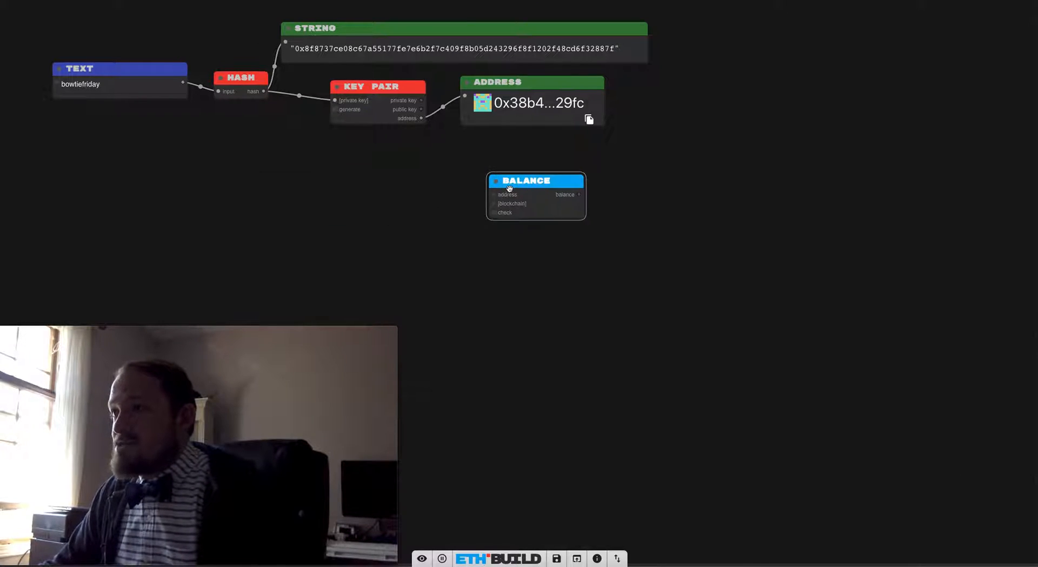
pyautogui.moveTo(525, 181); pyautogui.dragTo(537, 185)
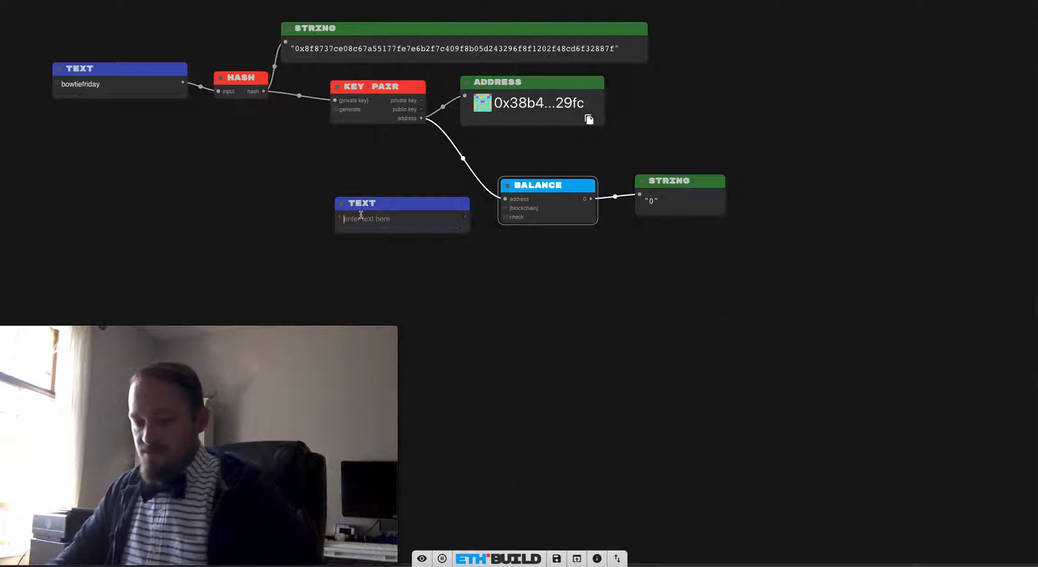
pyautogui.write('https://dai.poa.n')
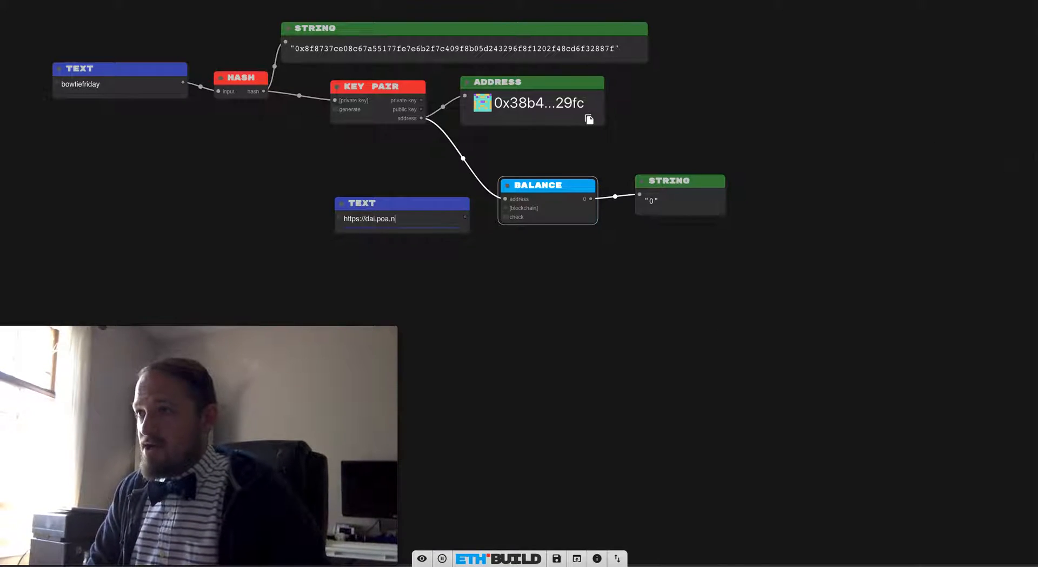
pyautogui.write('etwork')
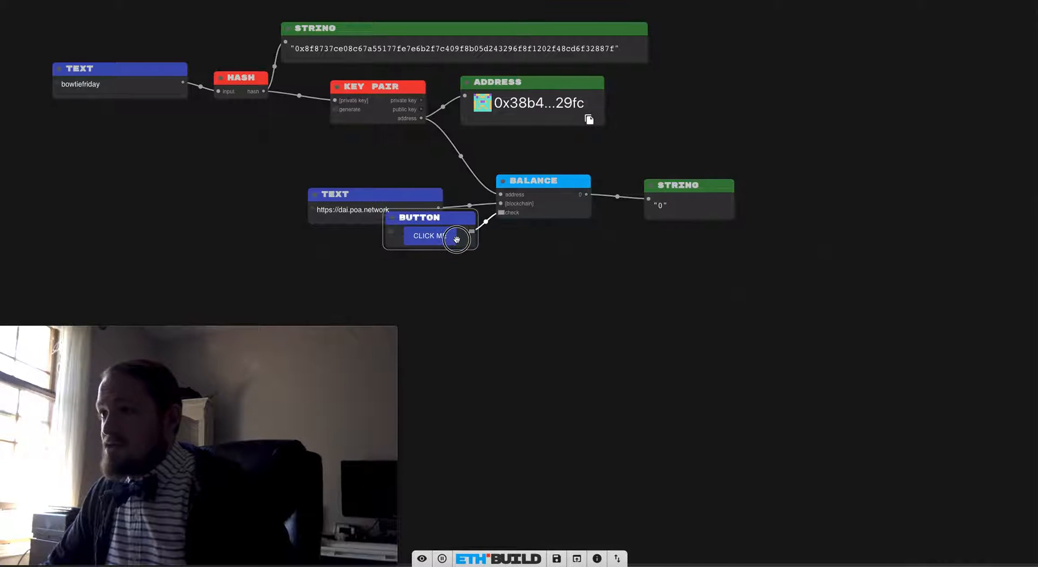
pyautogui.moveTo(429, 217); pyautogui.dragTo(433, 257)
pyautogui.write('qr')
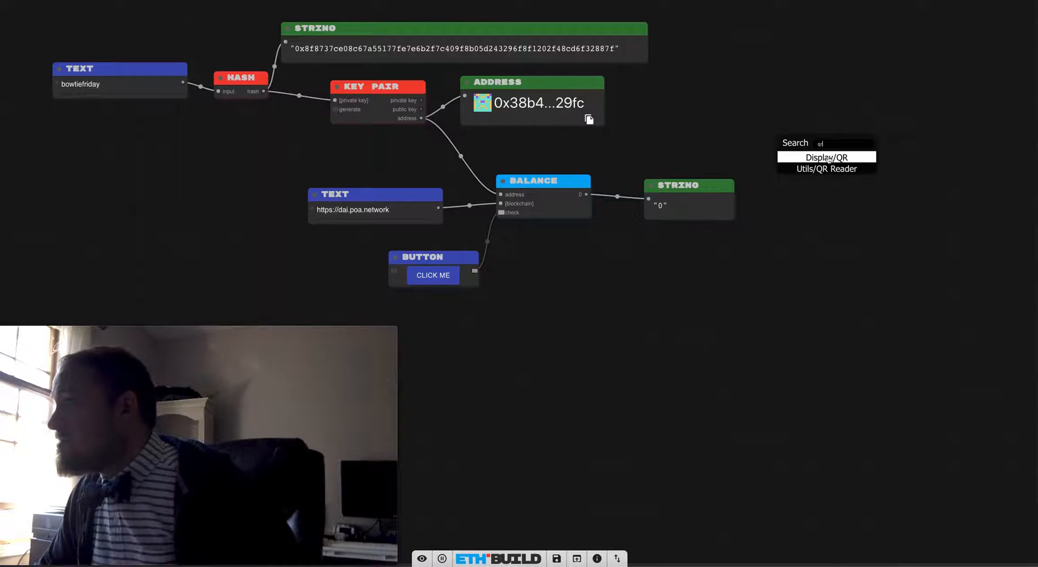
# Add a Display/QR node beside the balance String
pyautogui.click(825, 156)
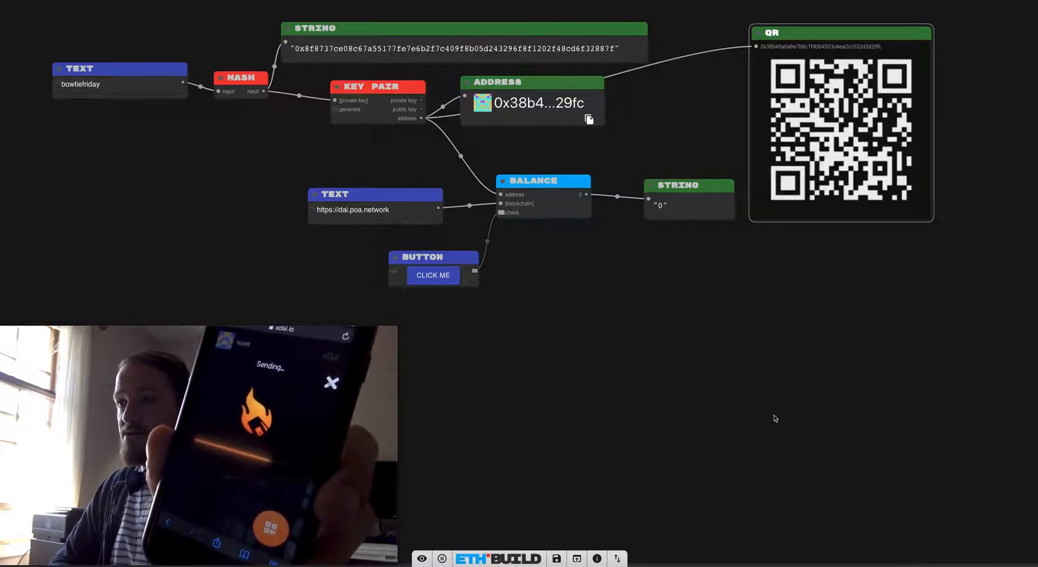
pyautogui.click(433, 275)
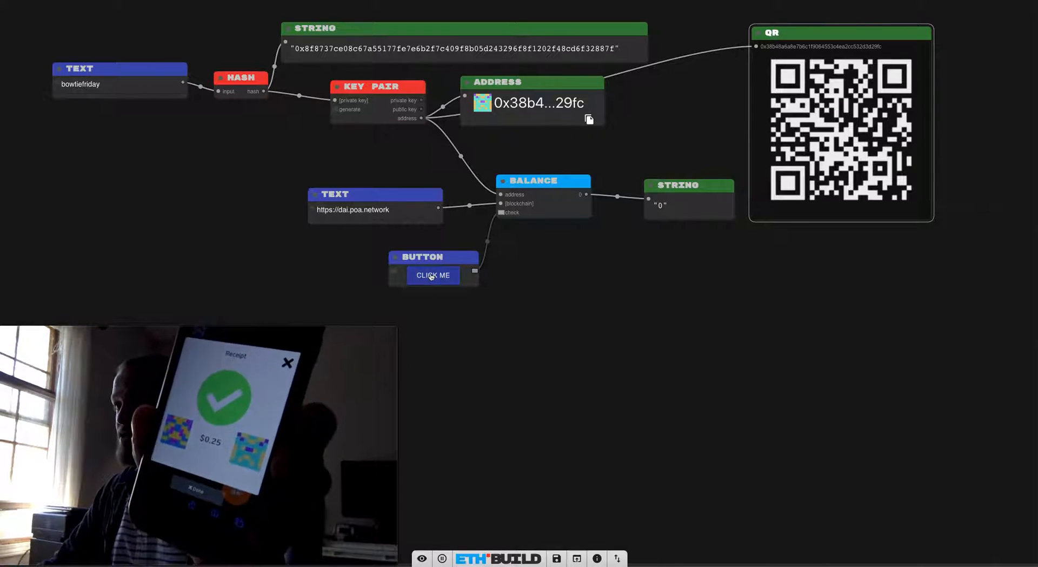
pyautogui.click(433, 274)
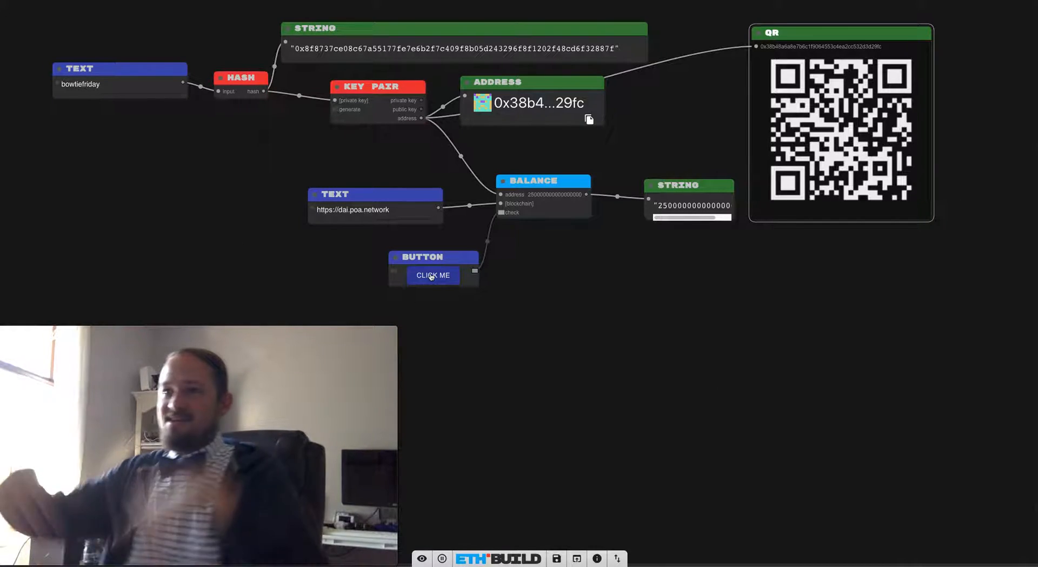
pyautogui.moveTo(599, 317)
pyautogui.write('wei')
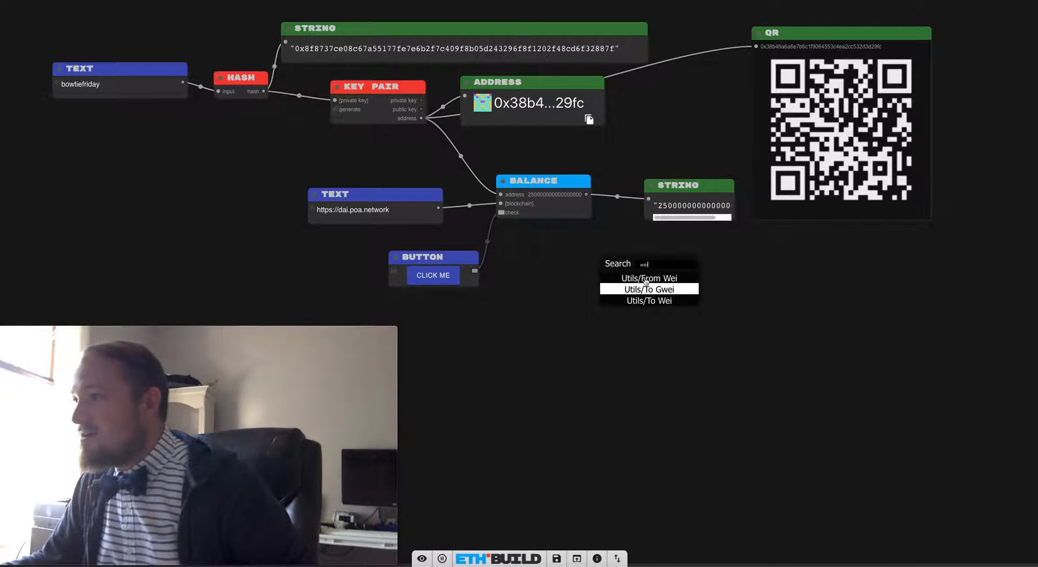
# Insert a From Wei converter between Balance and a Dollars display node
pyautogui.click(648, 277)
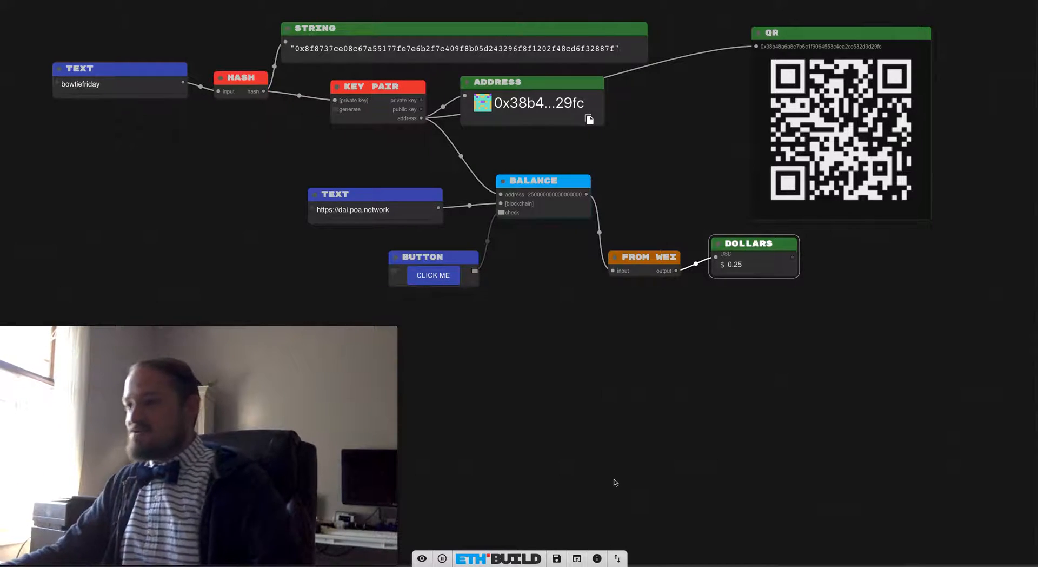
pyautogui.click(555, 558)
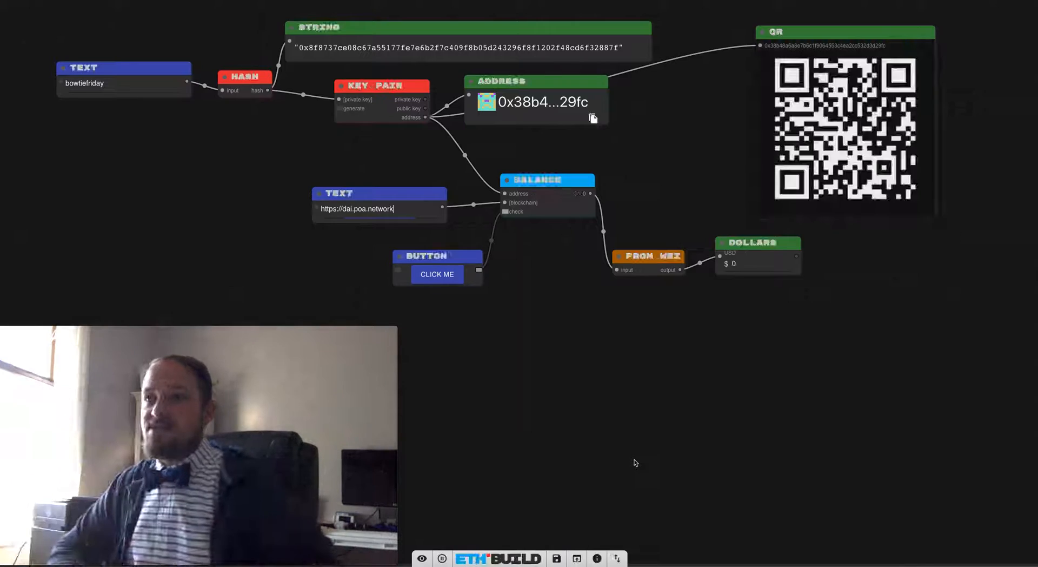
# Commit the network URL so Balance reloads and Dollars reads $0.25
pyautogui.click(436, 274)
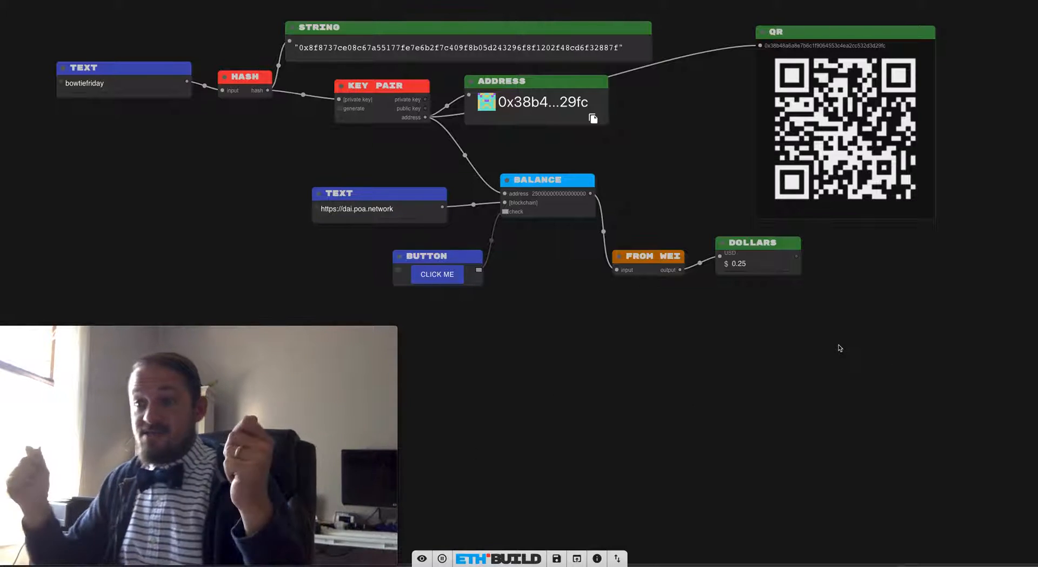
pyautogui.moveTo(653, 173)
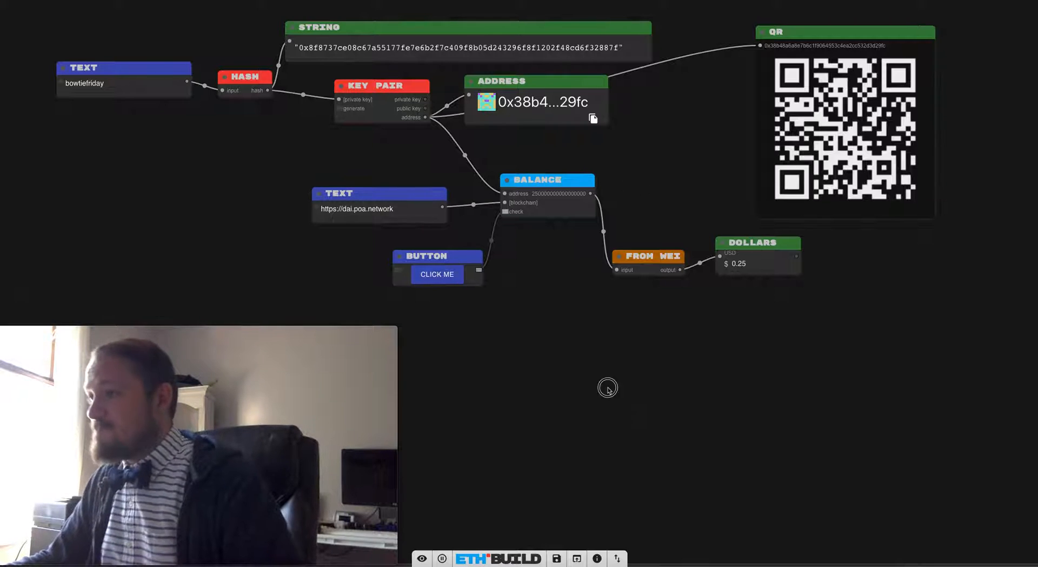
# Add a Web3/Transaction node taking the private key, with a Text recipient input and a Number node
pyautogui.write('tra')
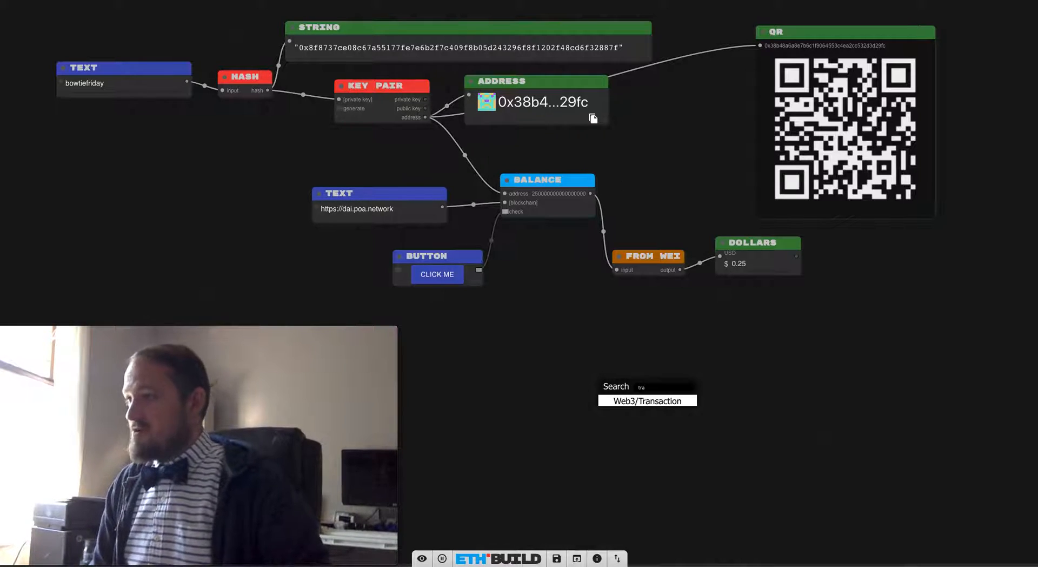
pyautogui.click(647, 400)
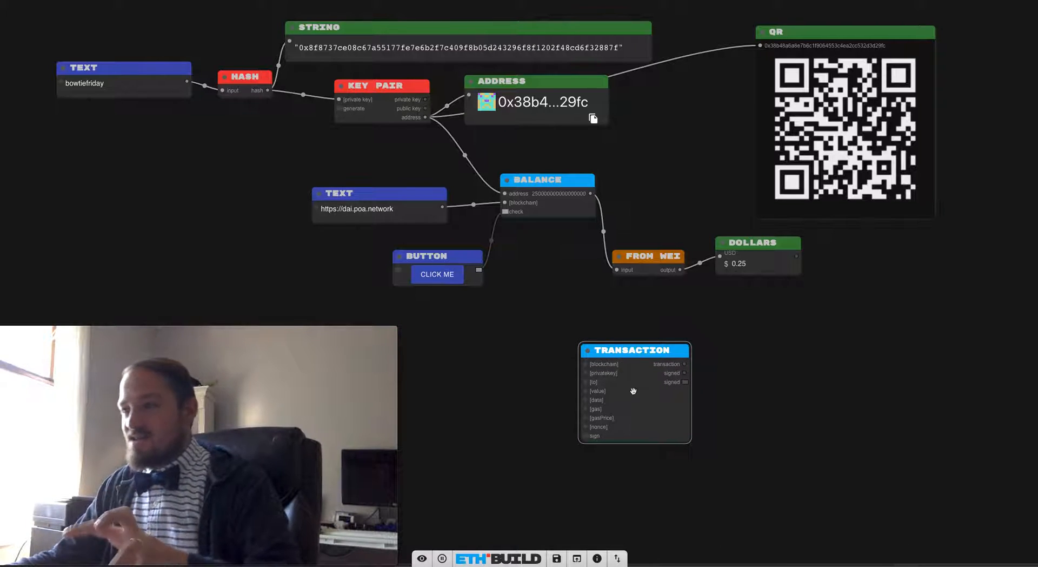
pyautogui.moveTo(598, 427)
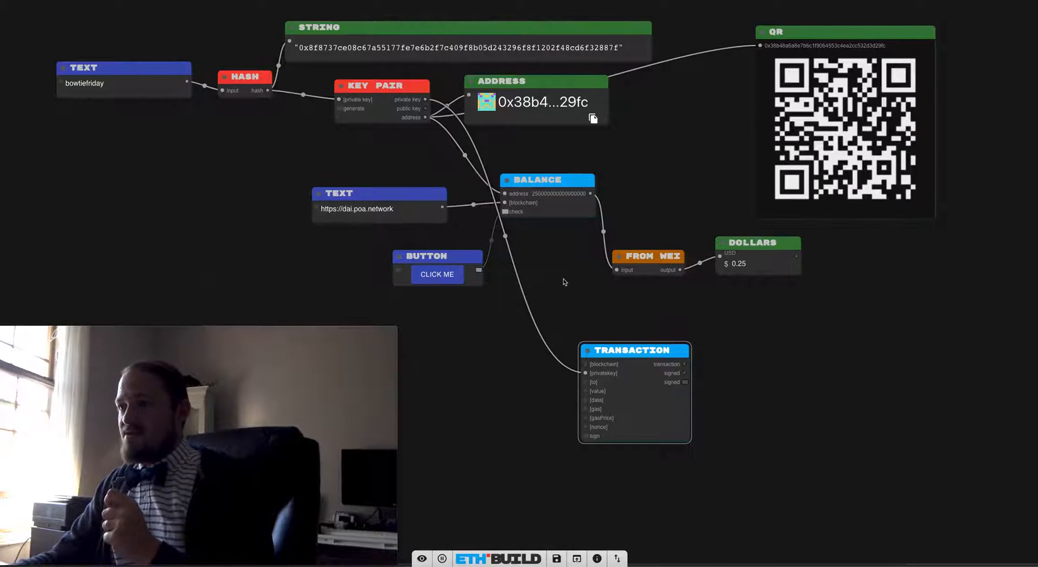
pyautogui.moveTo(545, 377)
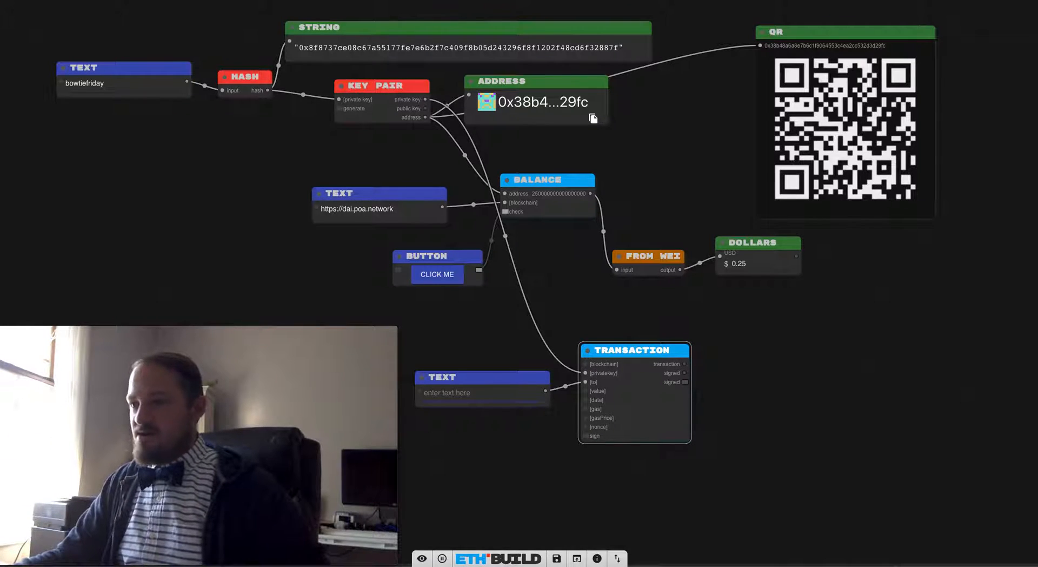
pyautogui.write('austingriffith.eth')
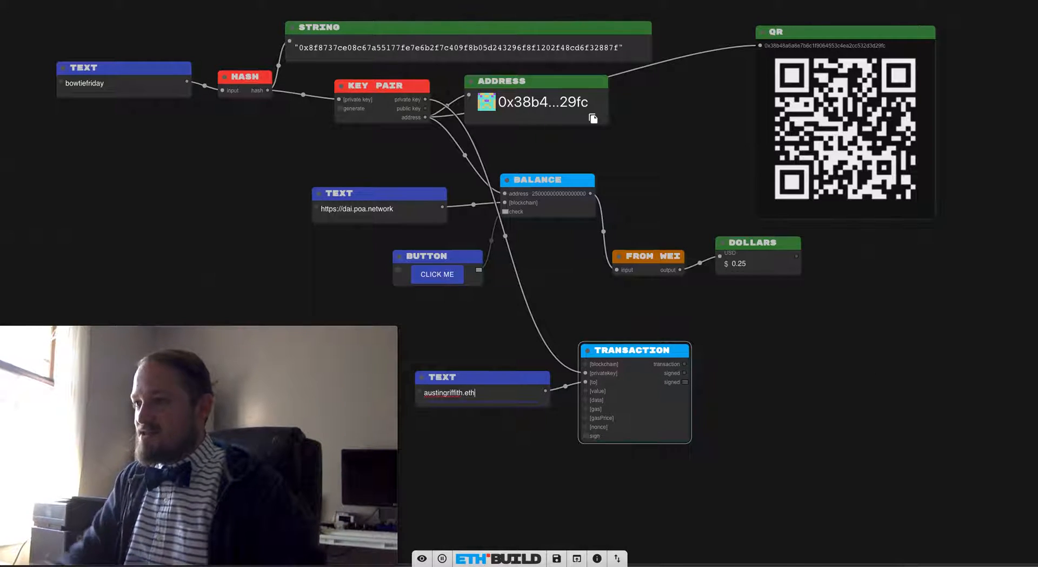
pyautogui.press('Backspace')
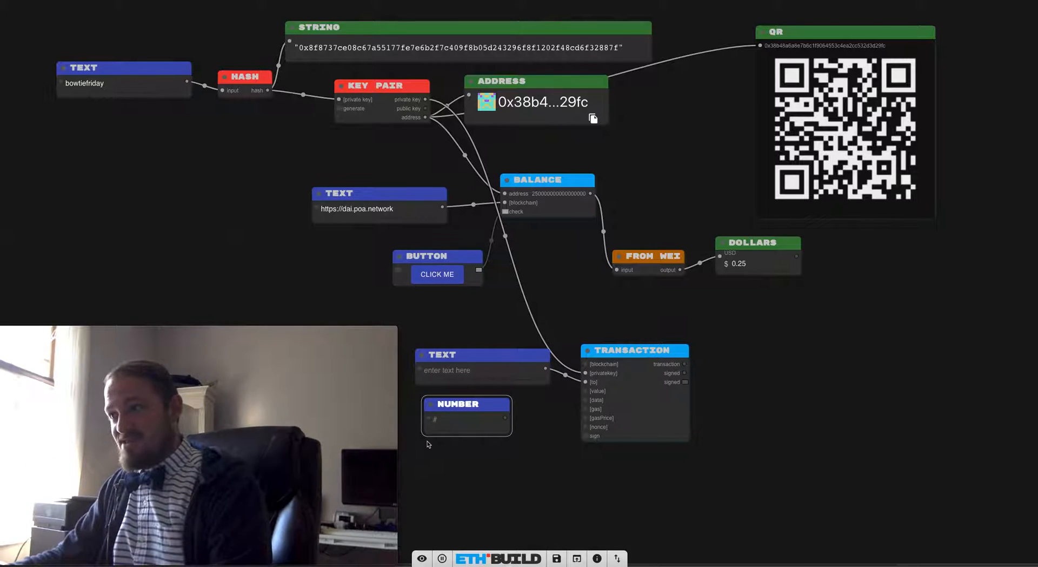
# Add a Utils/To Wei node converting the Number 0.1 into the Transaction's value input
pyautogui.write('wei')
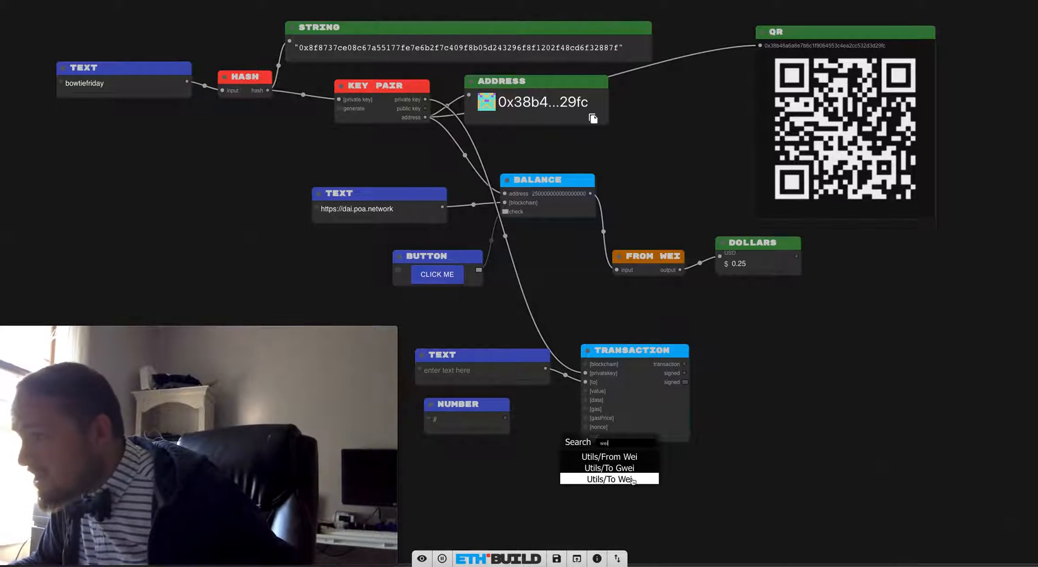
pyautogui.click(607, 478)
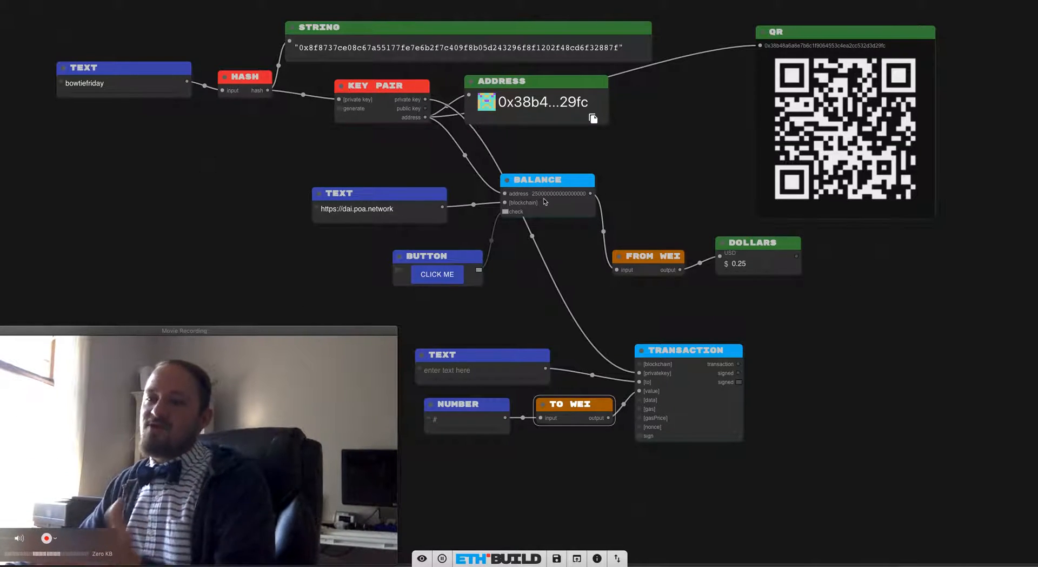
pyautogui.click(461, 420)
pyautogui.write('0.1')
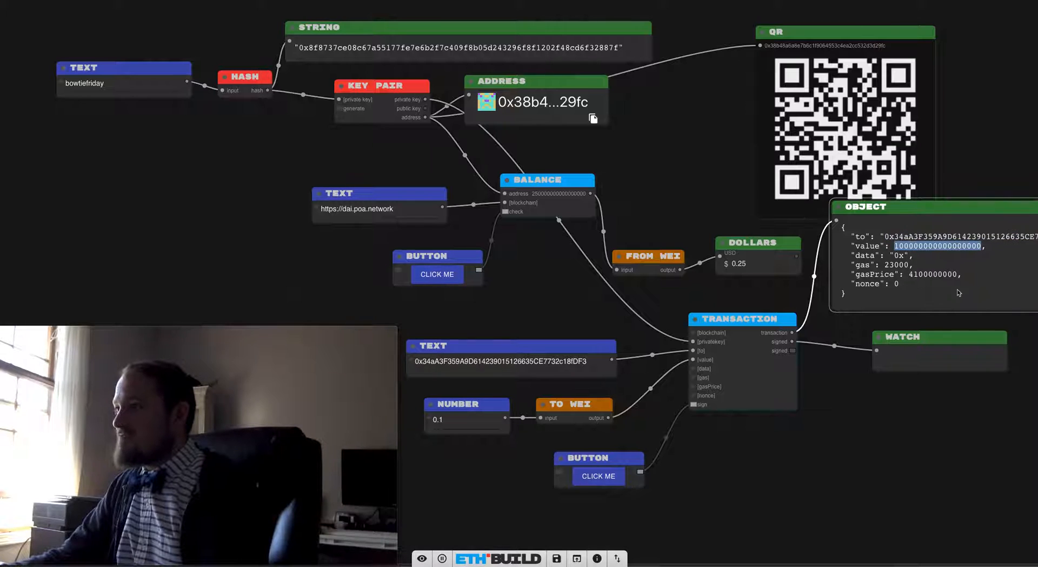
pyautogui.moveTo(760, 367)
pyautogui.write('send')
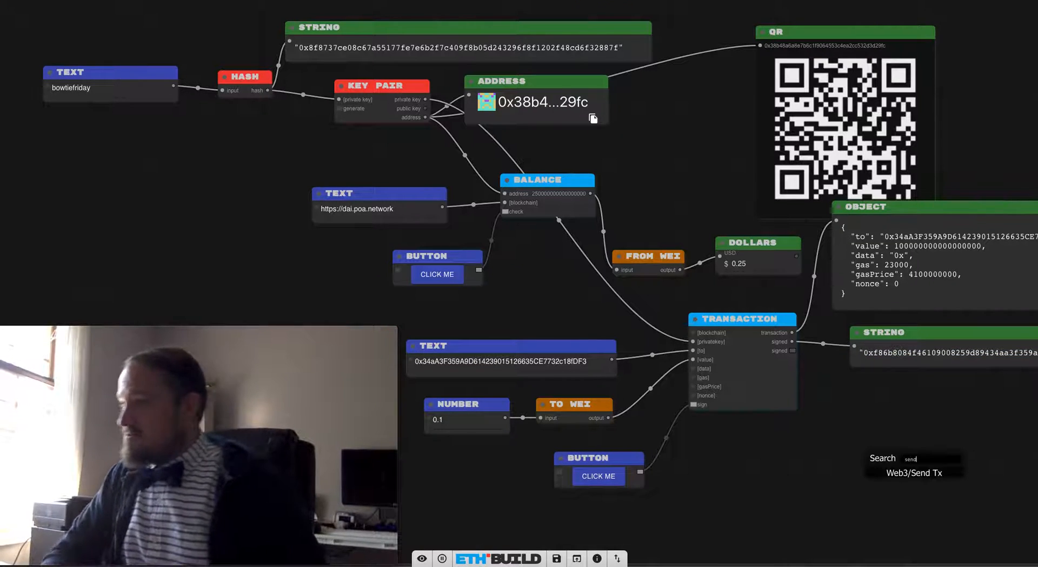
# Broadcast the signed transaction via a Web3/Send Tx node, then refresh the balance to $0.1499
pyautogui.click(913, 471)
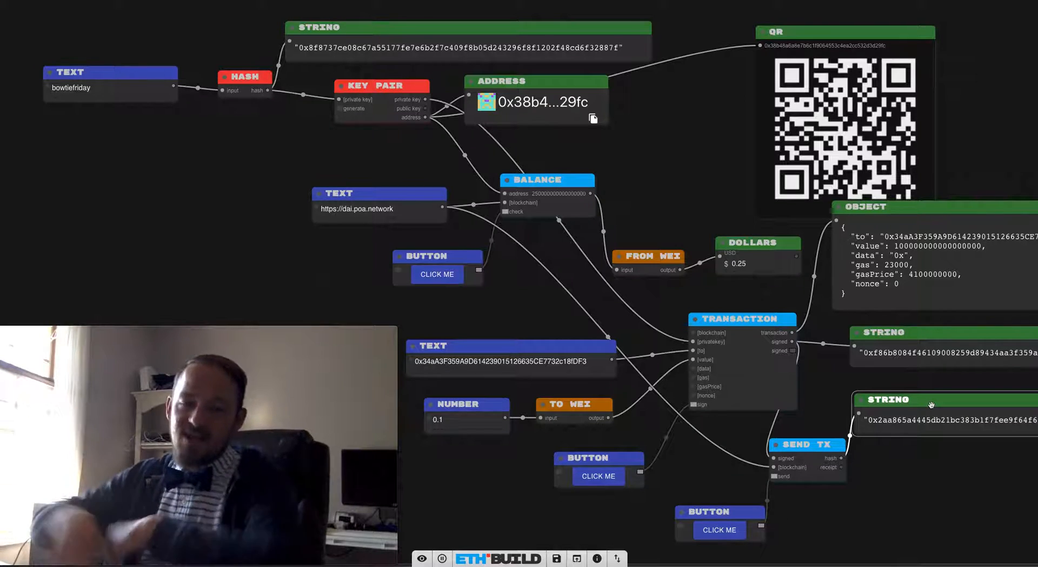
pyautogui.moveTo(450, 306)
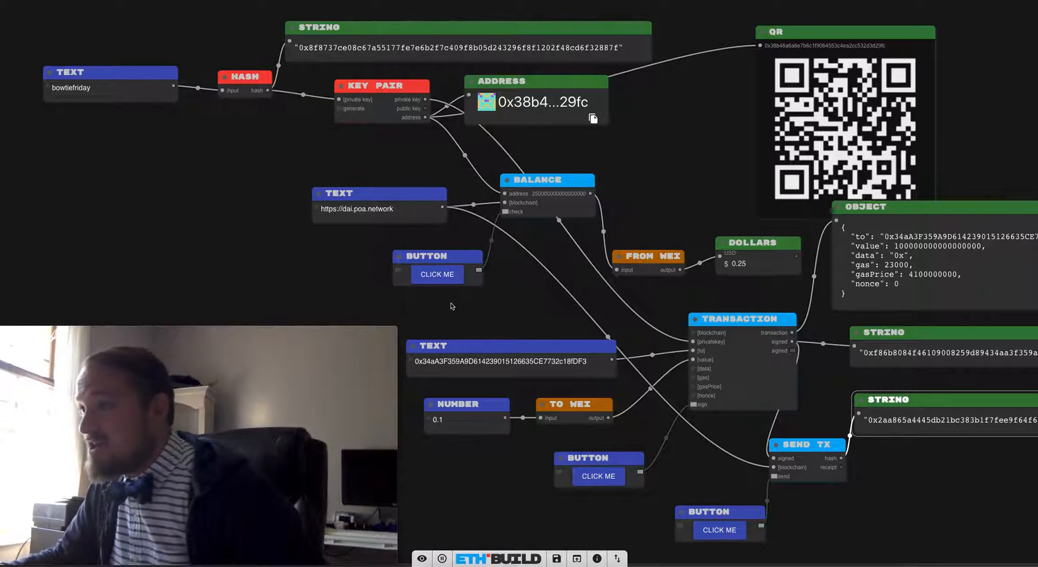
pyautogui.click(436, 273)
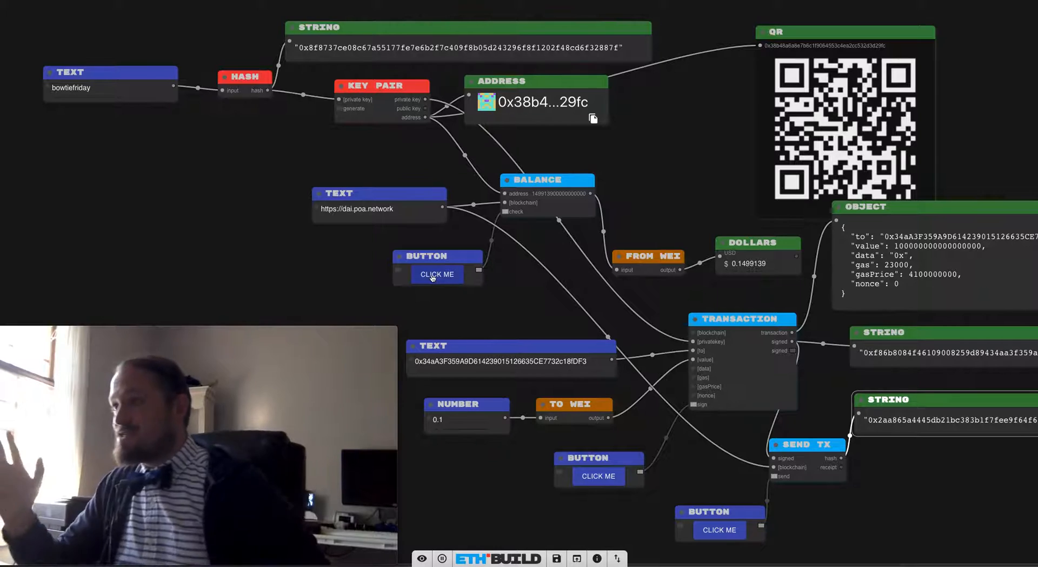